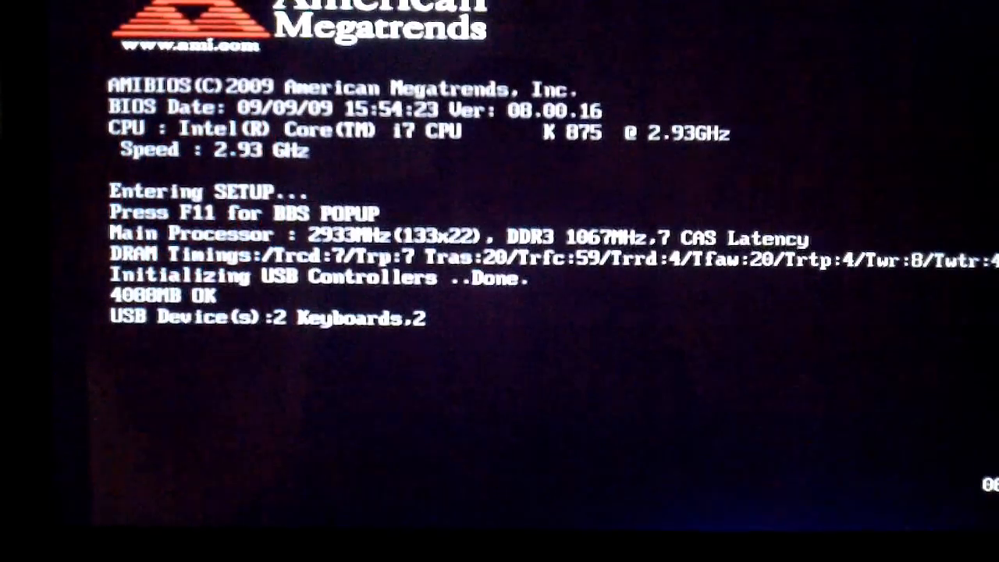
Enter the AMI BIOS setup utility from the boot screen with Del
key(delete)
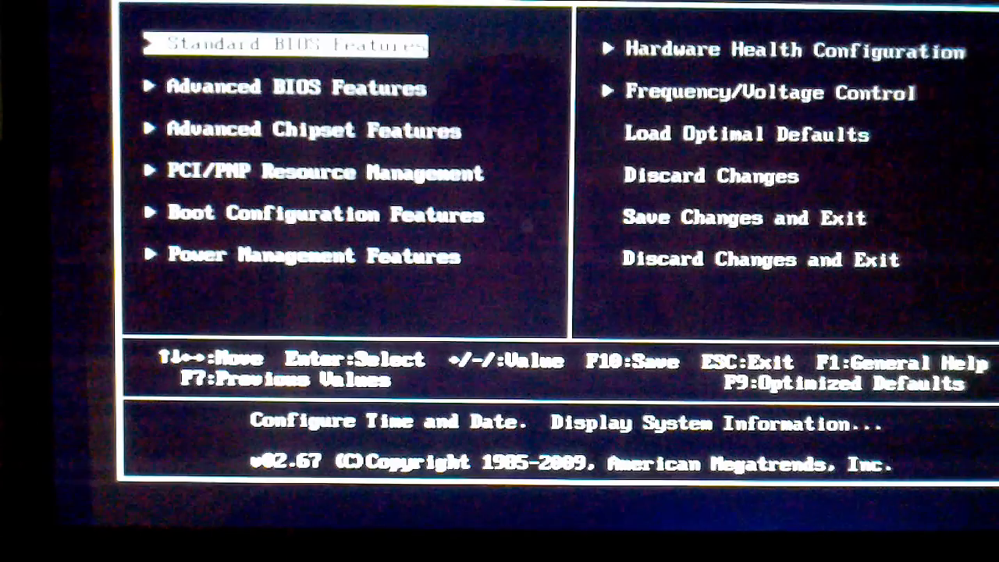
Navigate to Boot Configuration Features and show the Boot Device Priority list
key(down)
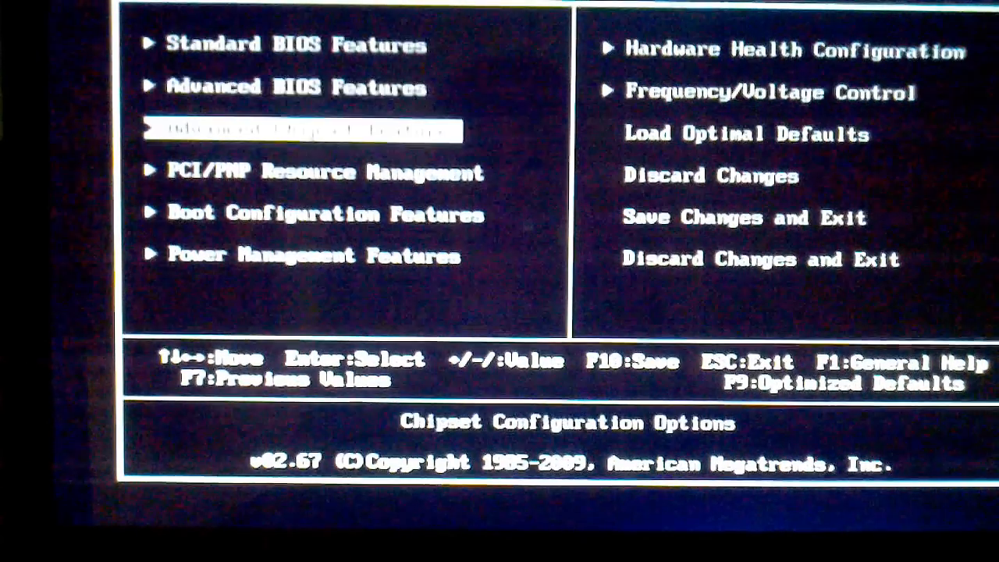
key(down)
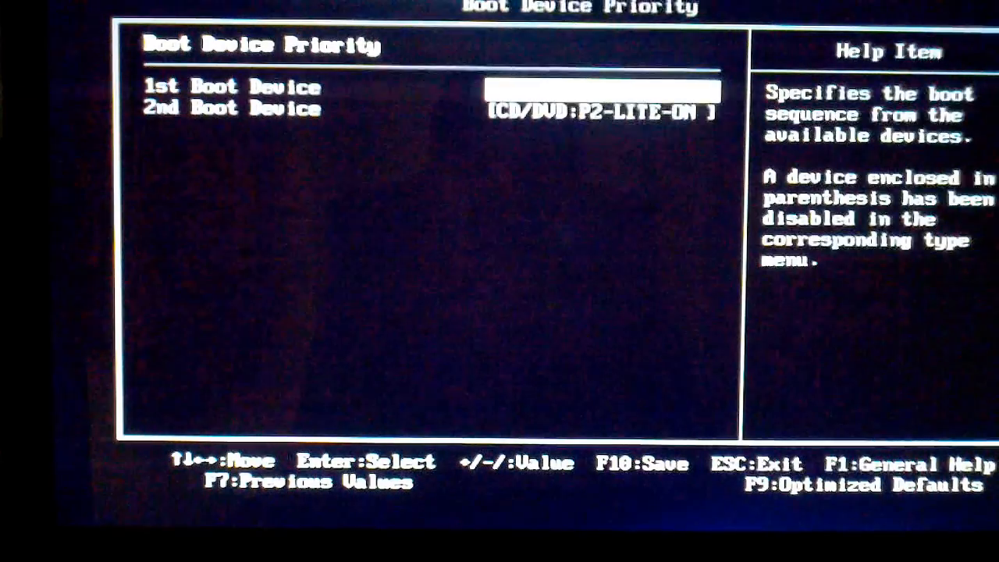
Make the CD/DVD drive the 1st Boot Device and boot into the Windows 7 installer
key(Return)
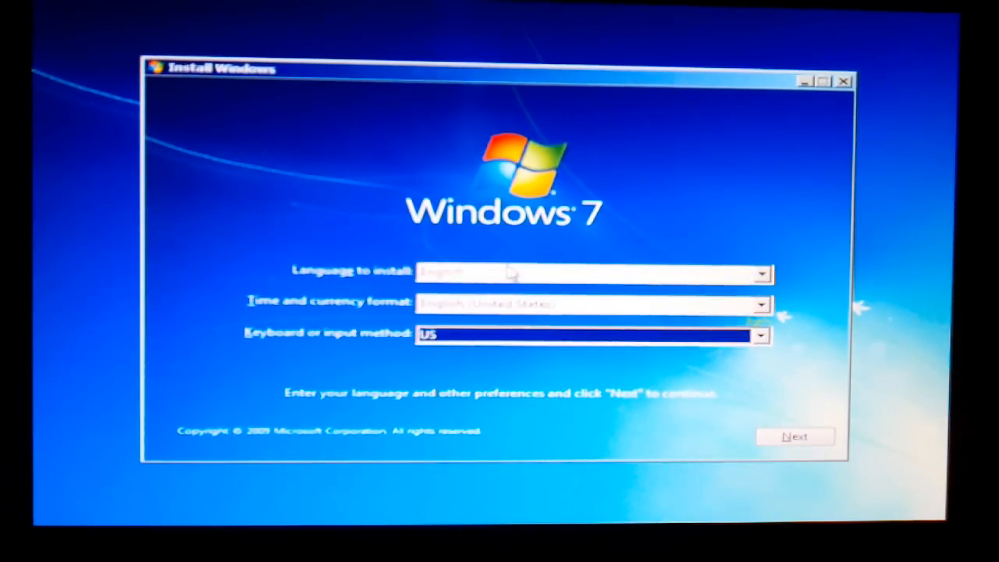
Accept the default language and keyboard preferences and start the Windows 7 installation
click(794, 436)
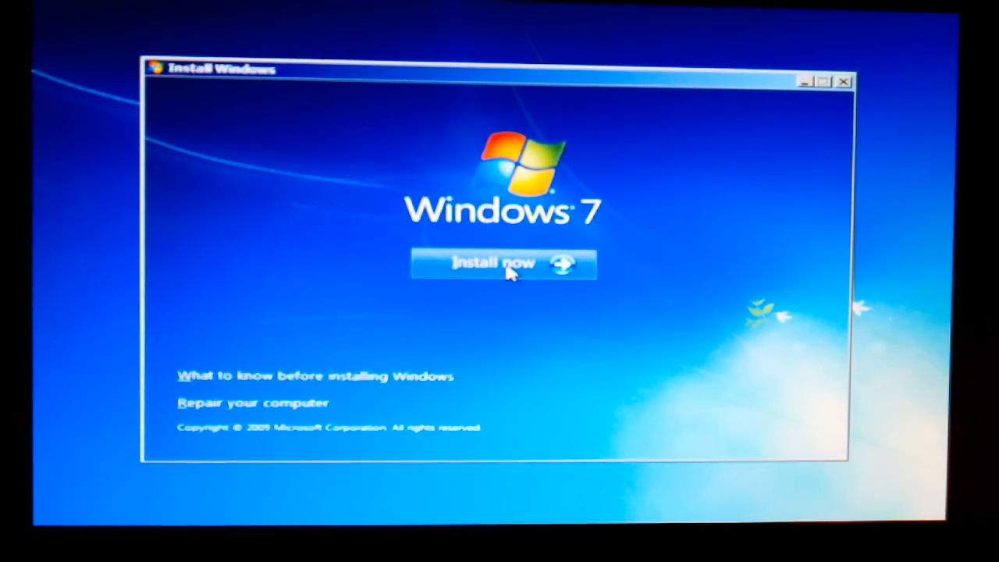
click(492, 263)
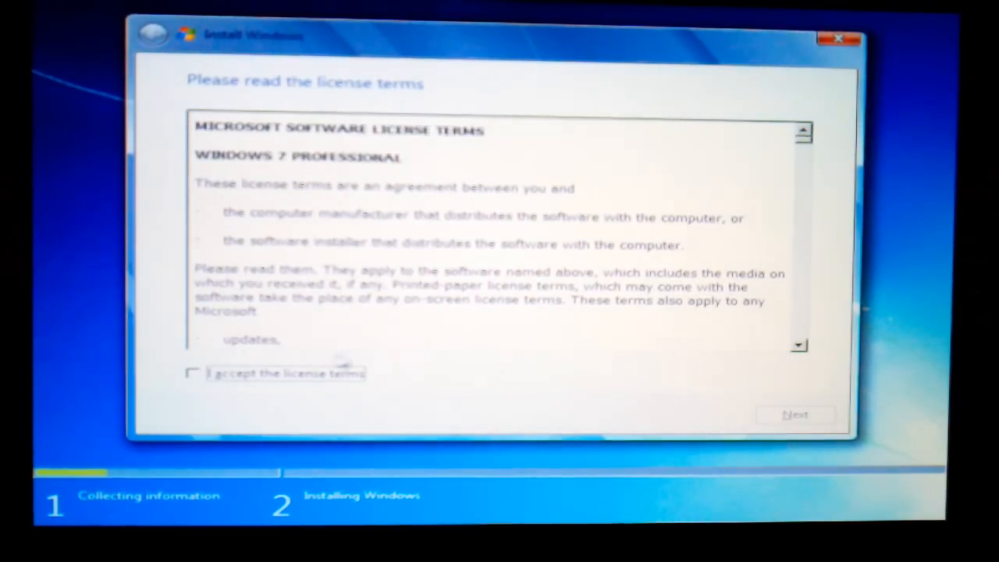
Accept the Windows 7 Professional license terms and continue to the custom install location
click(193, 373)
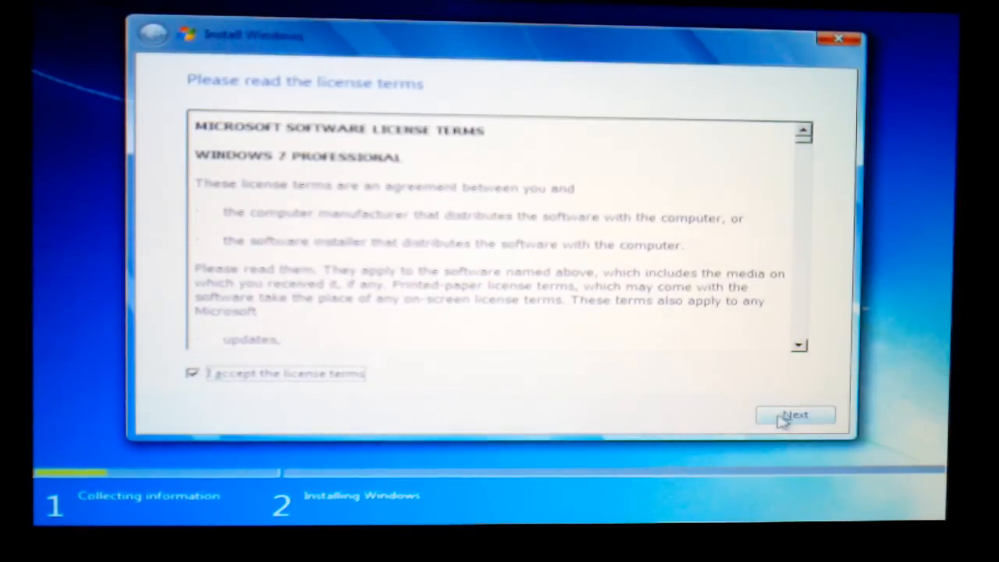
click(794, 414)
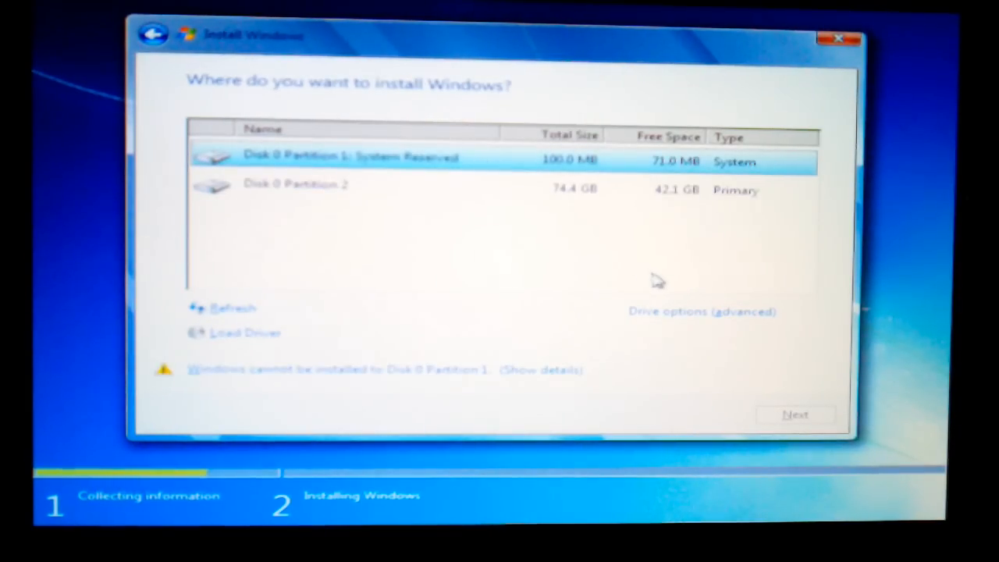
mouse_move(664, 315)
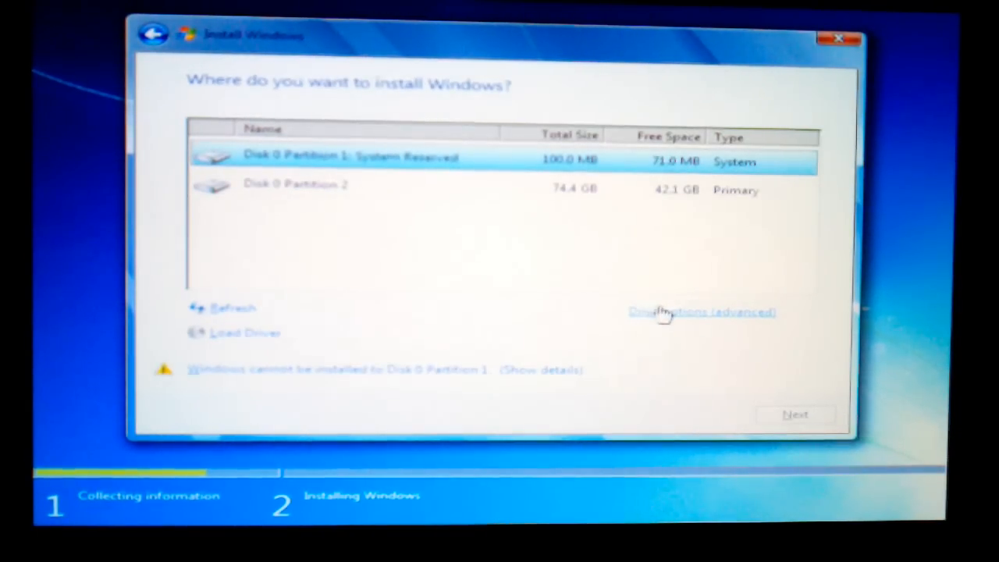
Delete the System Reserved and 74.4 GB primary partitions, leaving Disk 0 unallocated
click(701, 311)
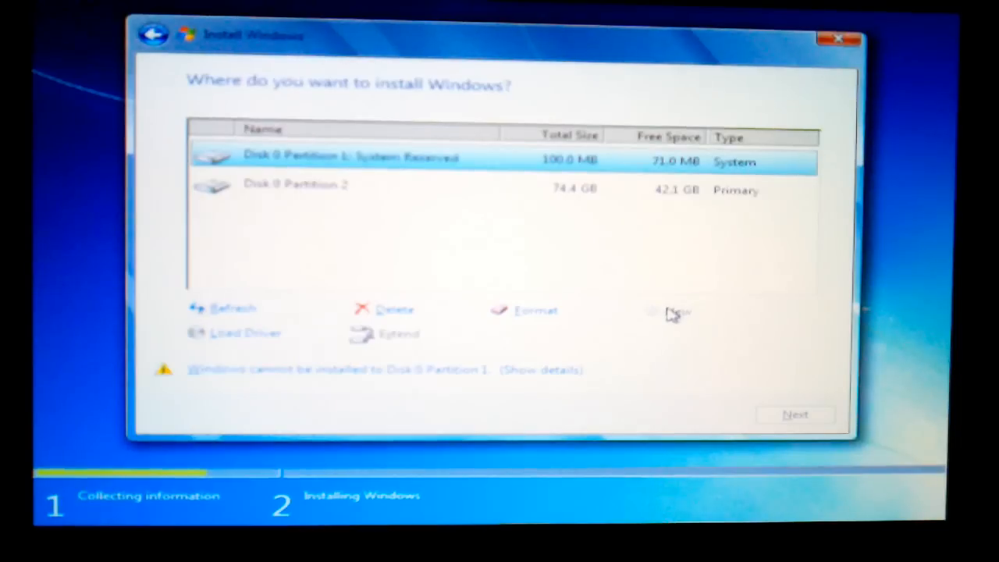
click(394, 309)
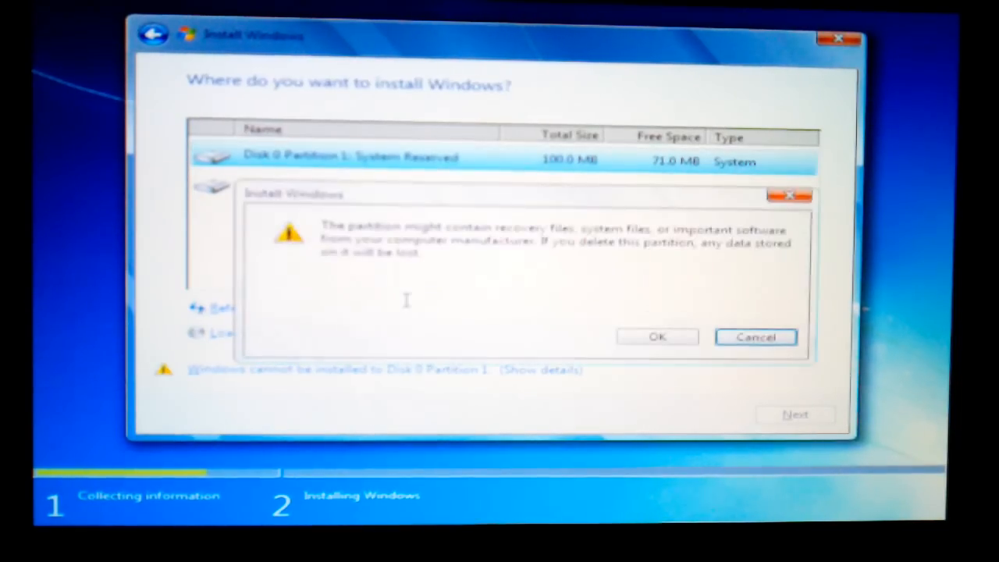
click(656, 336)
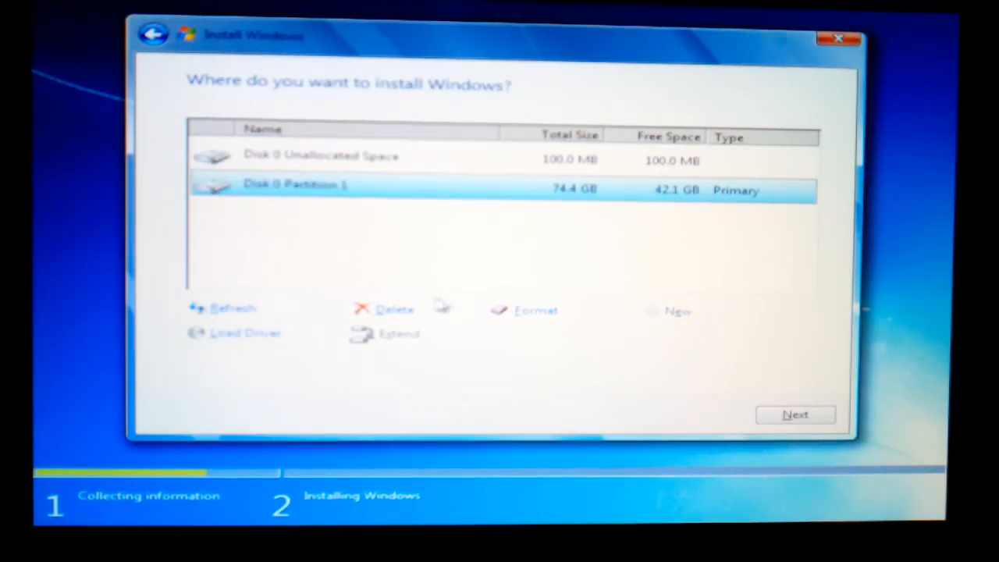
click(394, 309)
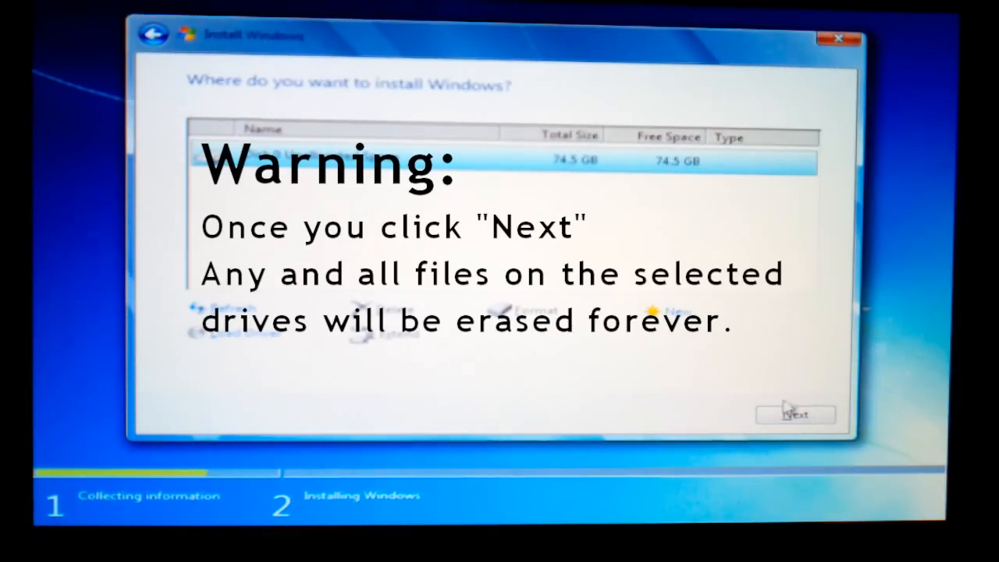
Install Windows onto the 74.5 GB unallocated space, then re-enter BIOS setup after reboot
click(795, 414)
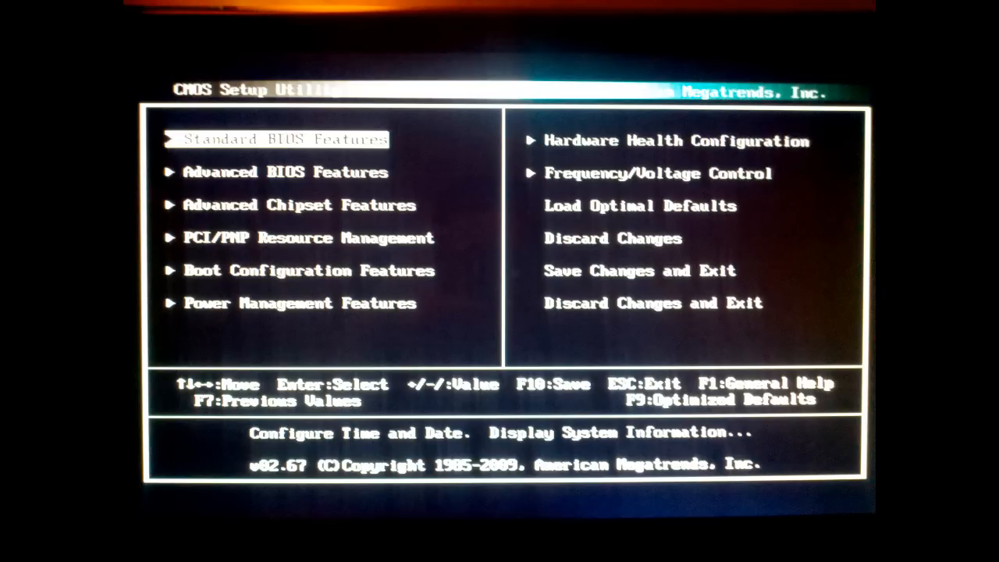
key(Down)
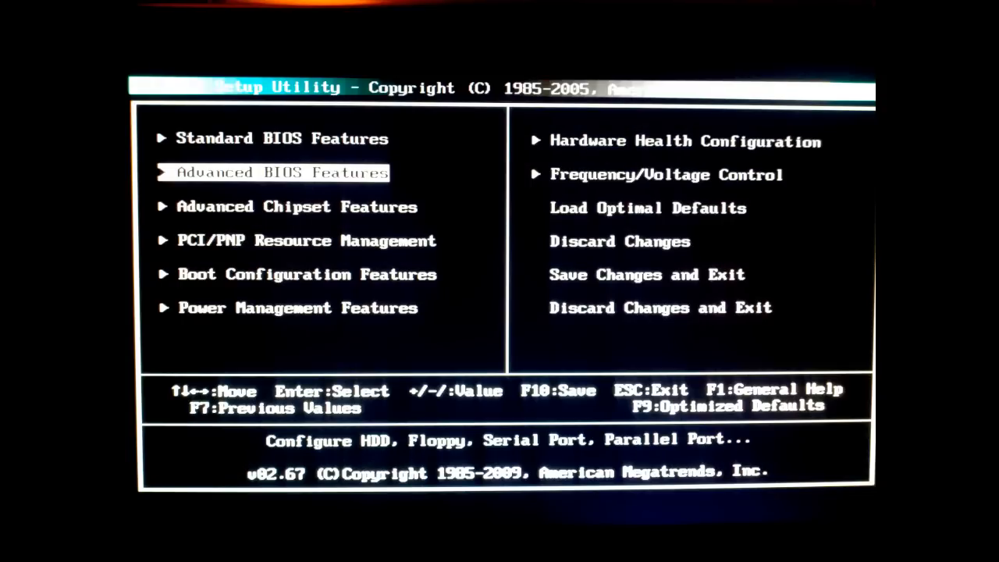